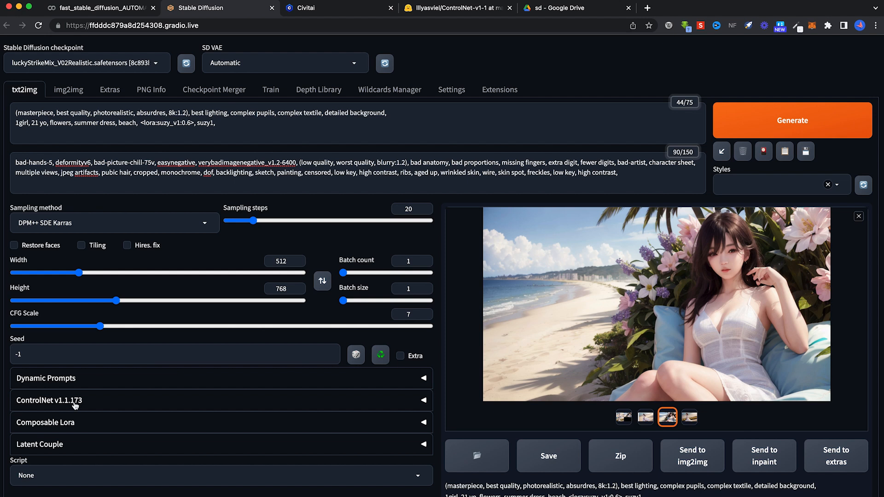
- Expand the ControlNet v1.1.173 accordion on txt2img to reveal Unit 0's empty image slot
click(50, 400)
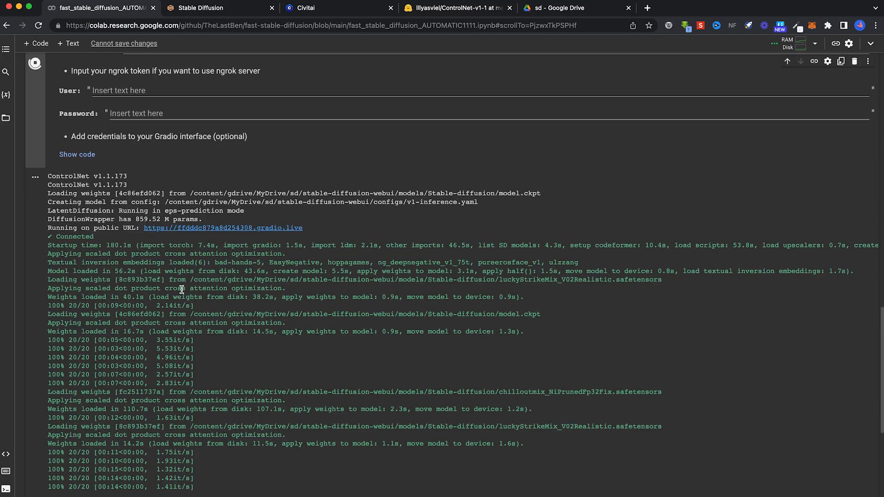
scroll(up, 3)
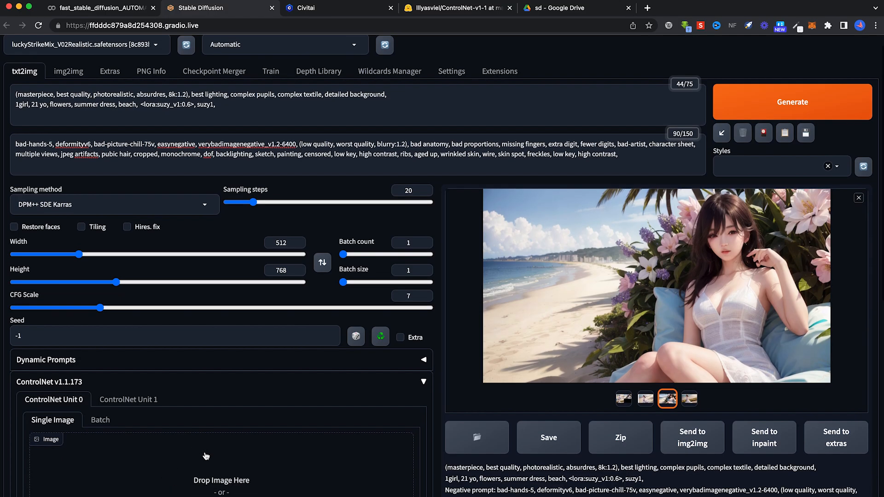
scroll(down, 3)
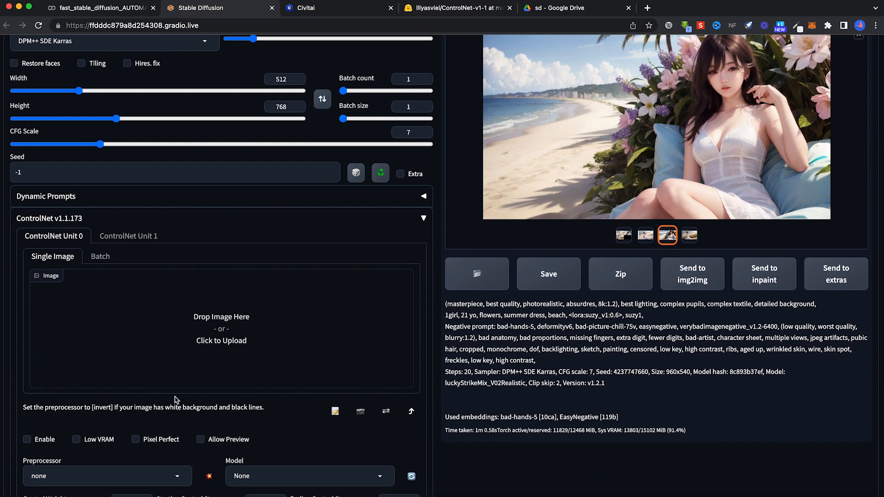
mouse_move(193, 389)
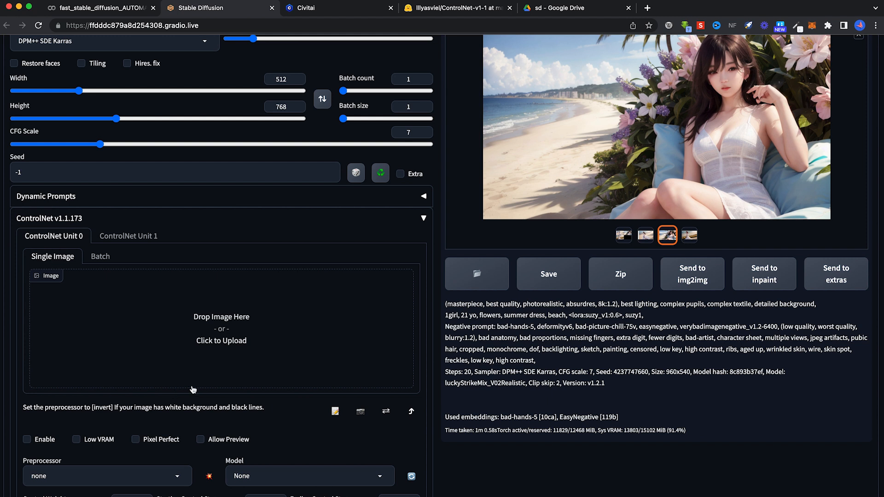
mouse_move(382, 13)
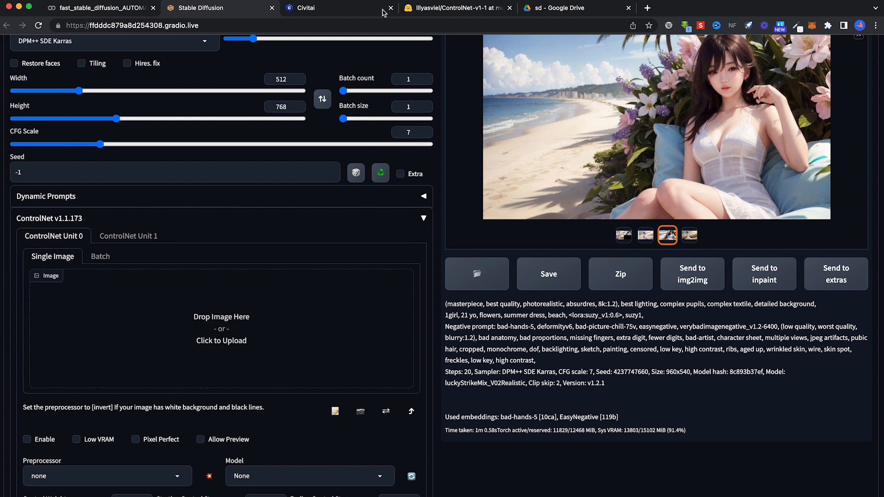
- Browse the ControlNet-v1-1 Hugging Face file list down to control_v11p_sd15_openpose.pth
click(456, 8)
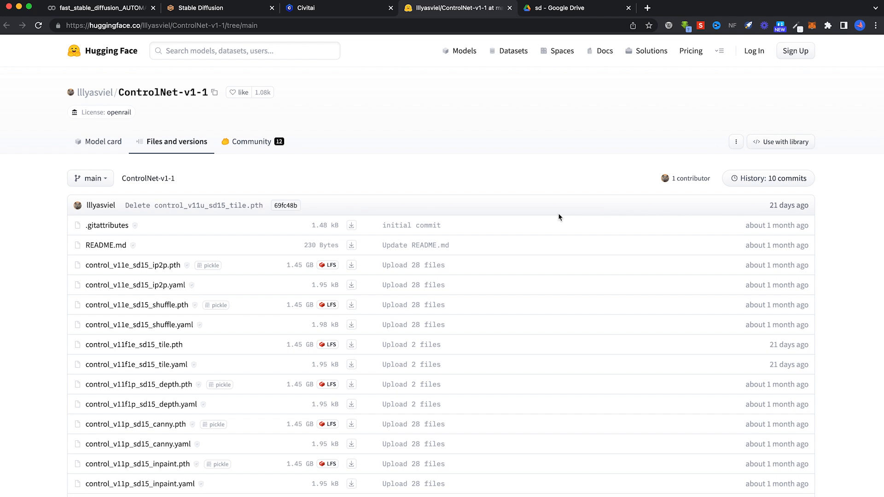
mouse_move(490, 225)
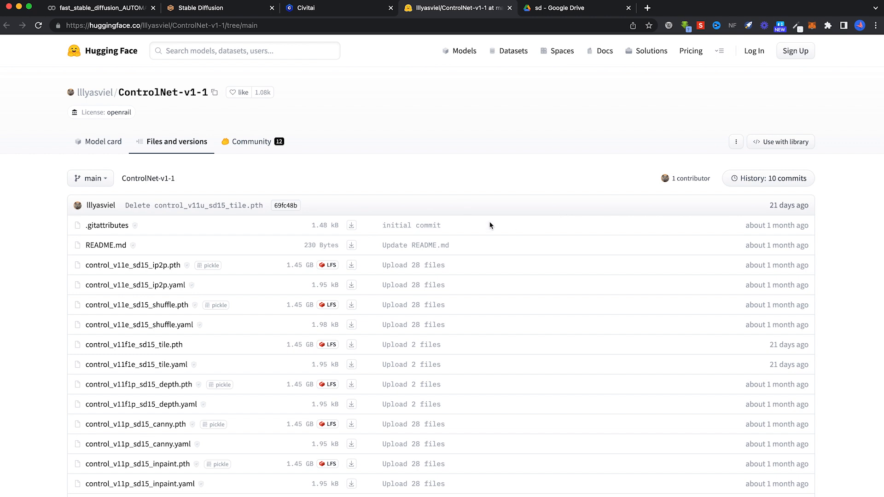
scroll(down, 3)
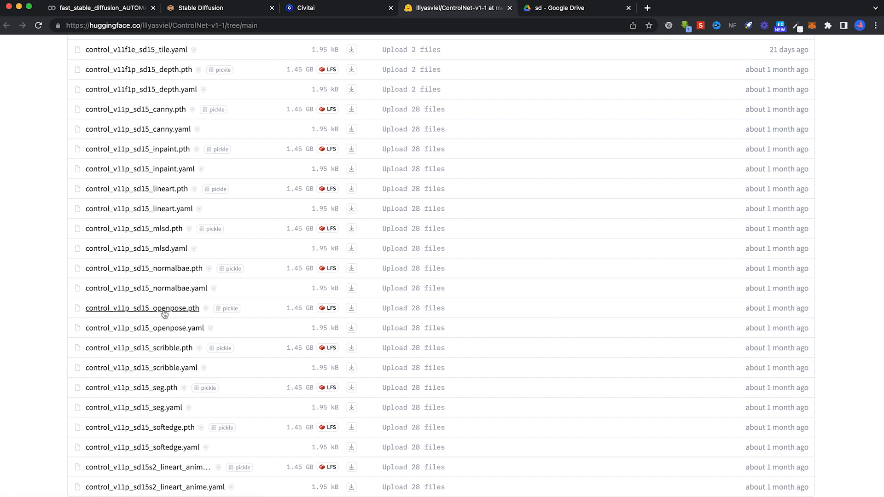
mouse_move(312, 314)
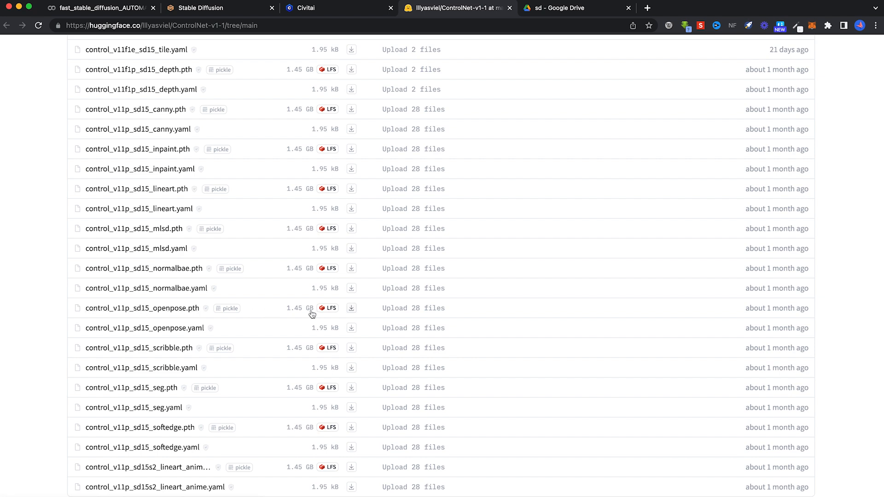
mouse_move(189, 318)
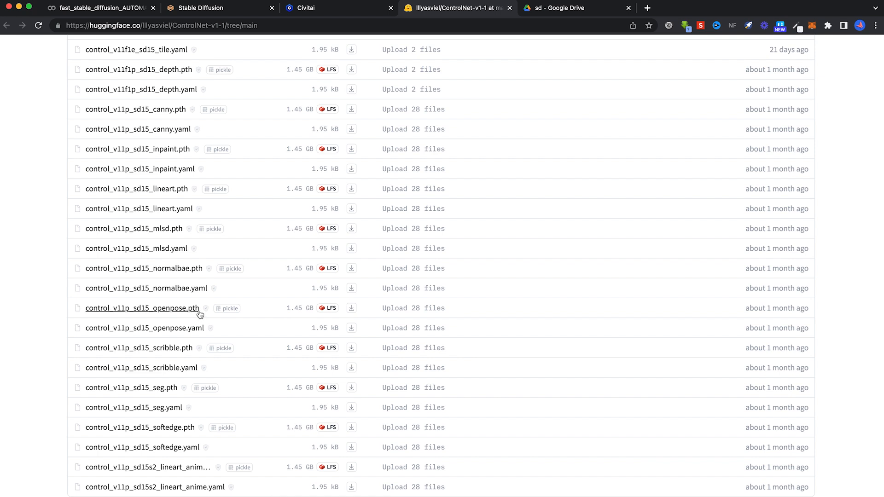
mouse_move(201, 332)
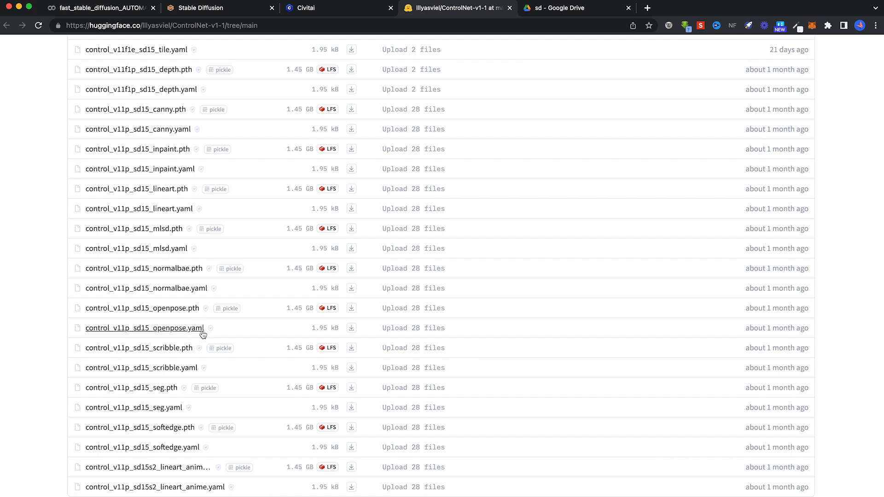
mouse_move(196, 312)
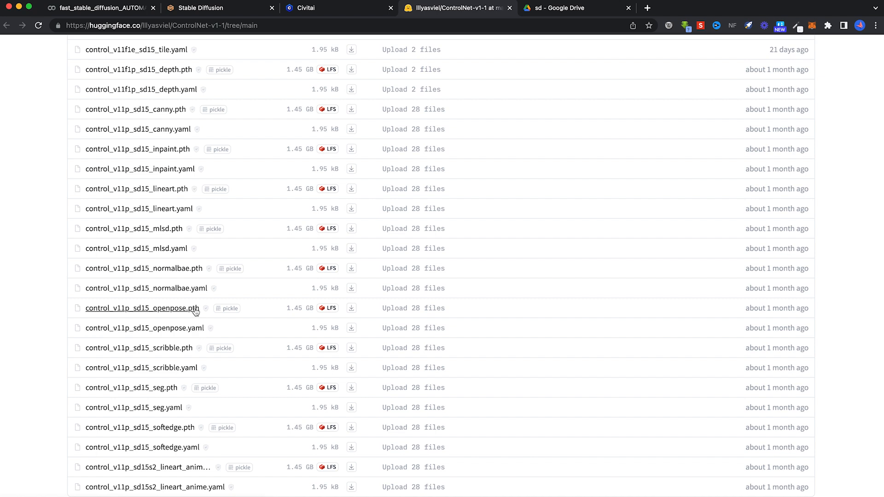
mouse_move(560, 157)
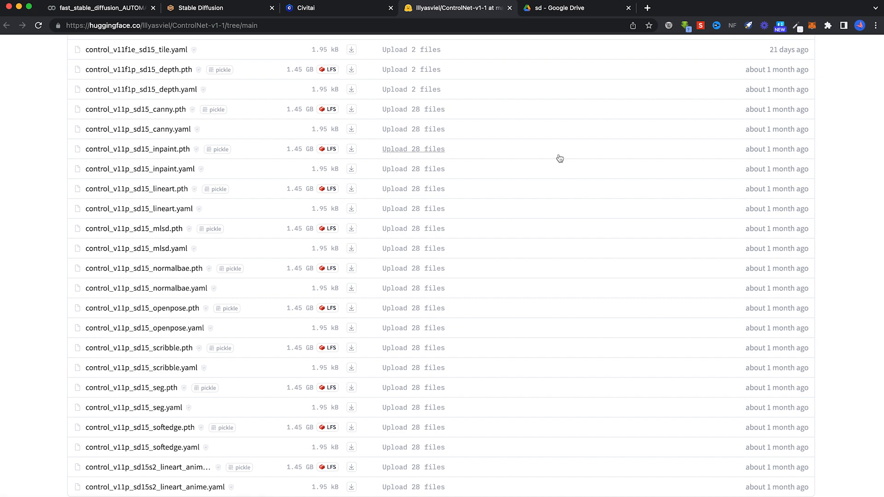
- Open stable-diffusion-webui/sd-webui-controlnet/models in Drive, then return to the WebUI
click(558, 7)
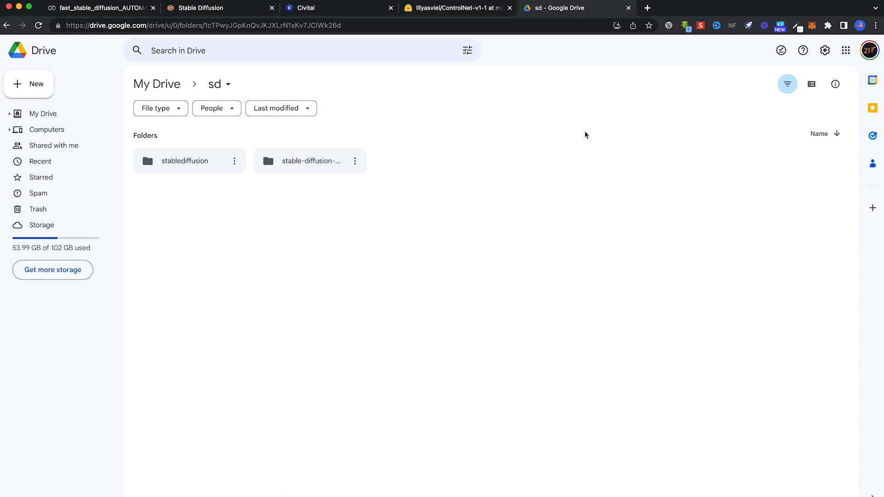
double_click(310, 161)
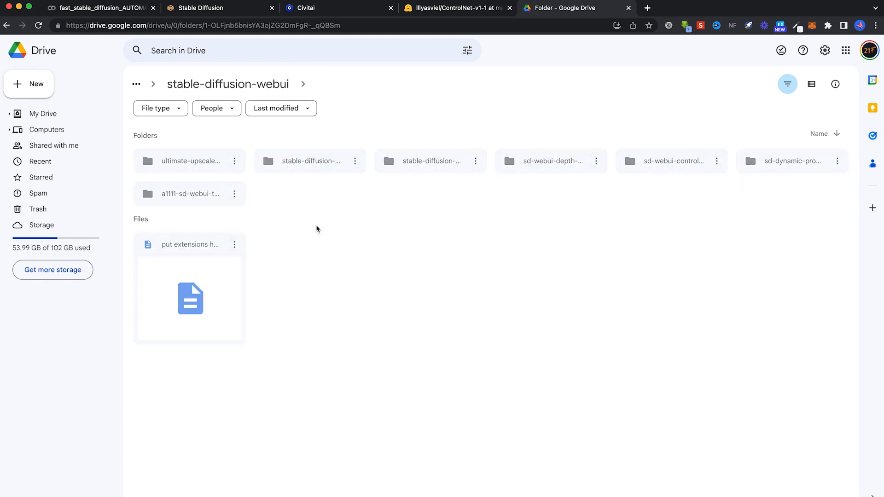
click(671, 161)
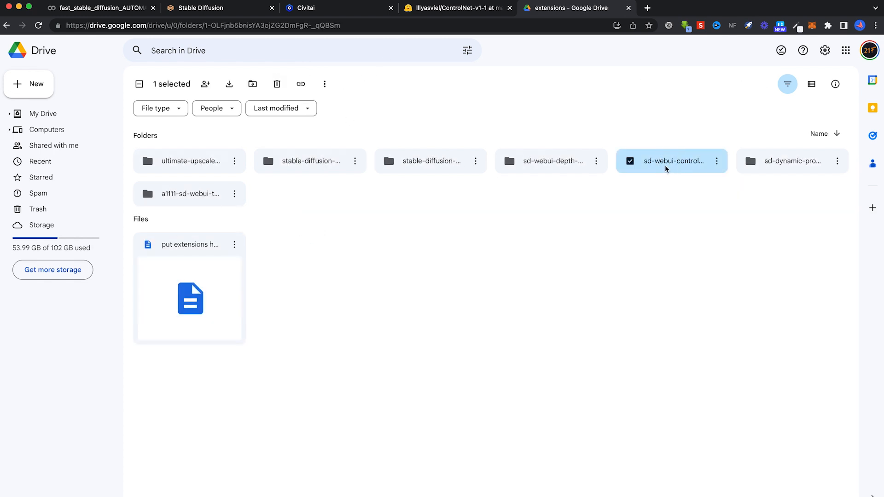
double_click(672, 161)
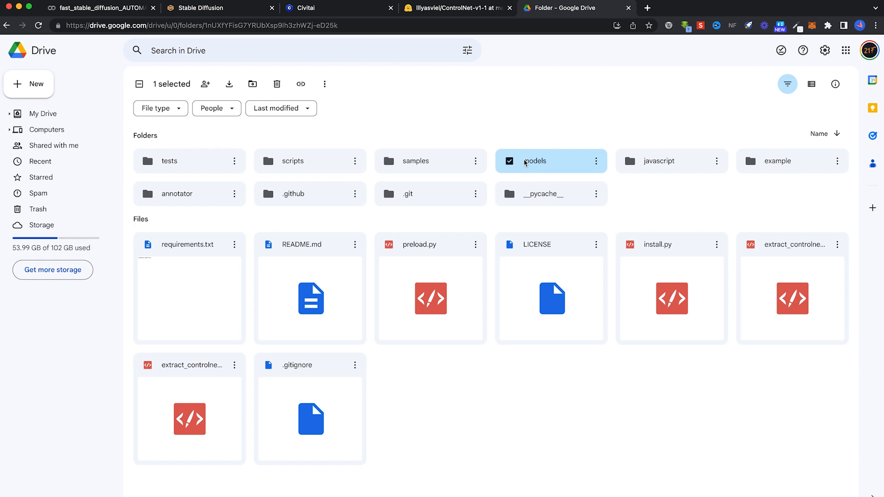
double_click(534, 161)
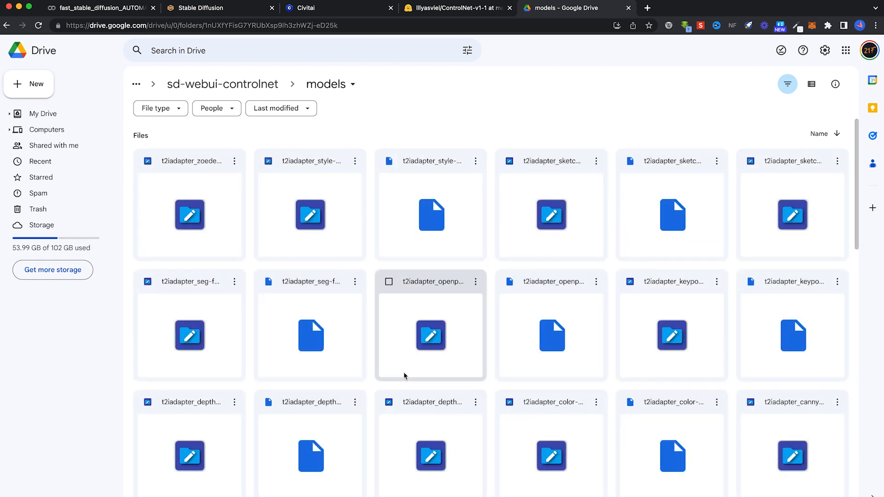
mouse_move(495, 283)
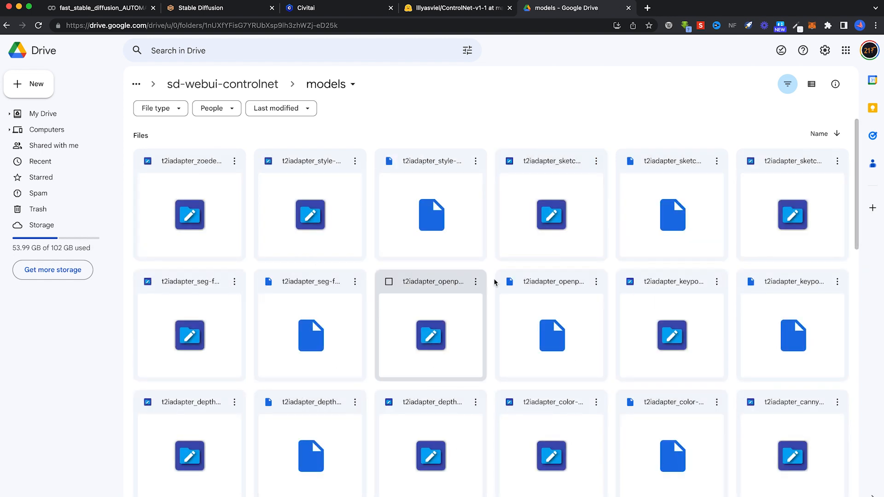
click(220, 7)
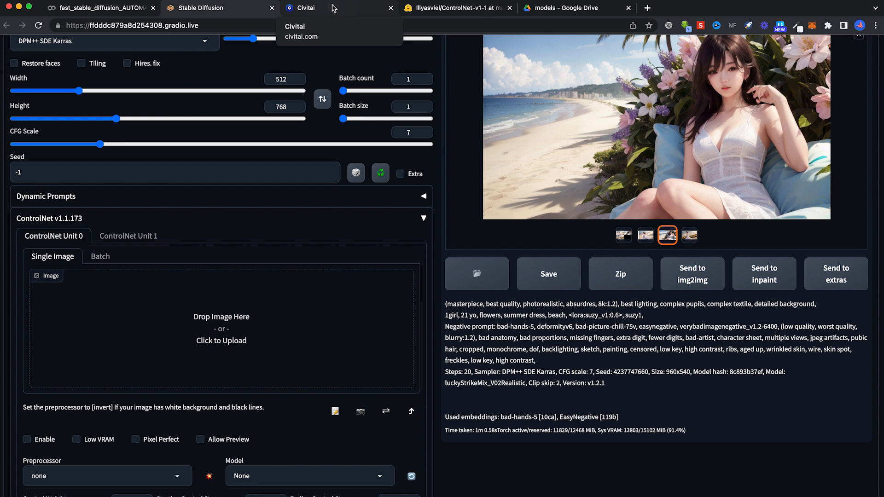
- Filter Civitai to POSES, open Super Pose Book Vol.1 - ControlNet, and pick a stick-figure pose file
click(306, 8)
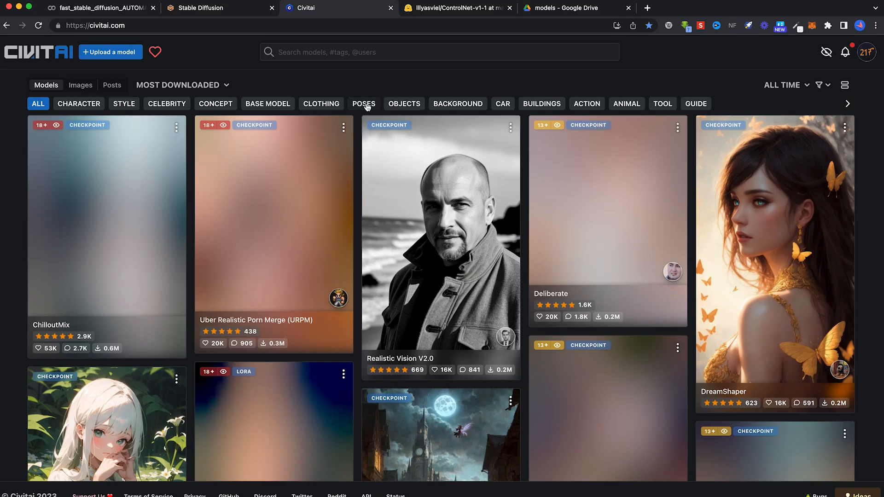
click(363, 104)
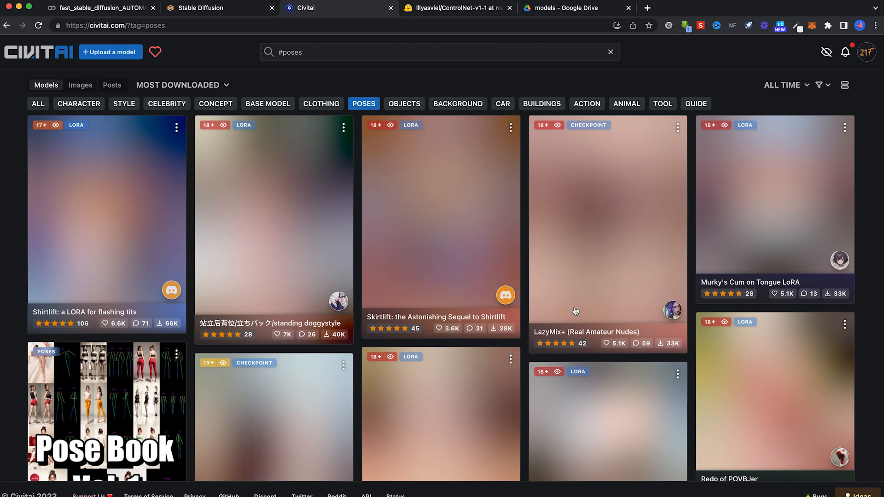
scroll(down, 3)
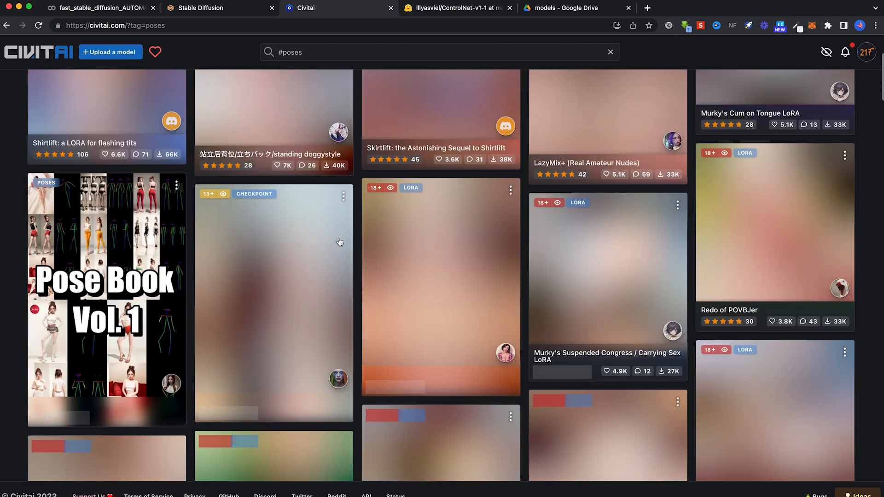
scroll(down, 3)
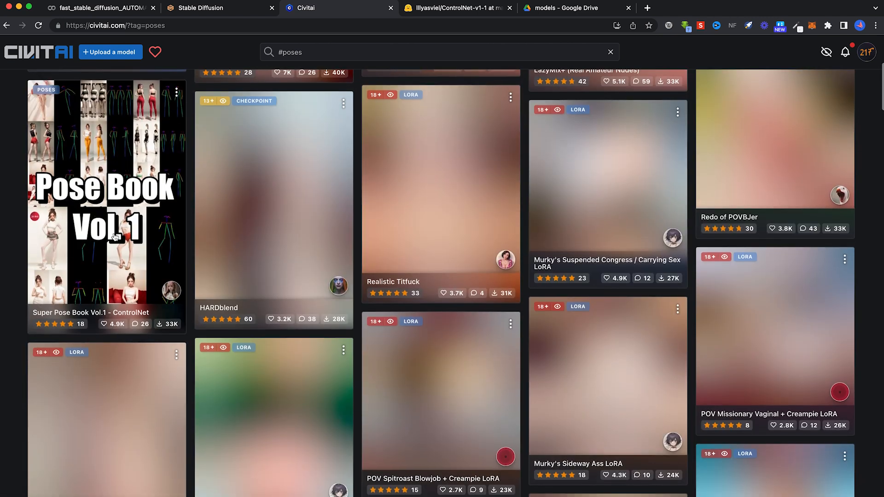
click(105, 214)
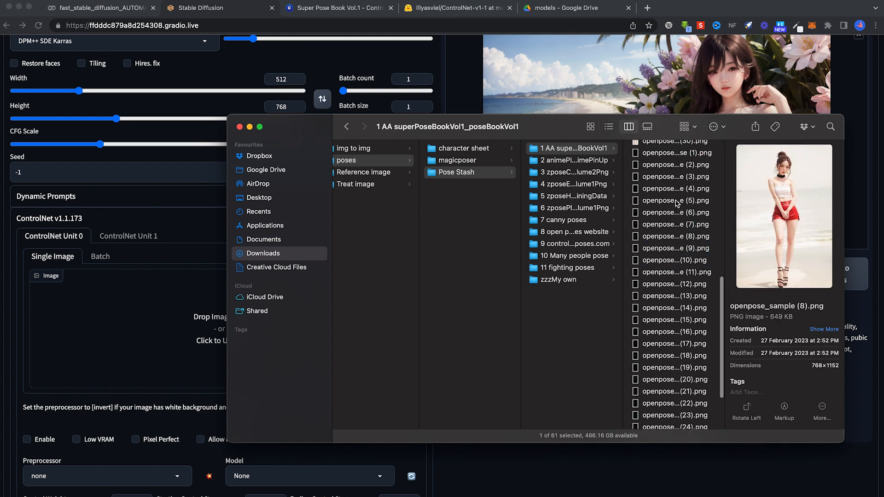
click(673, 153)
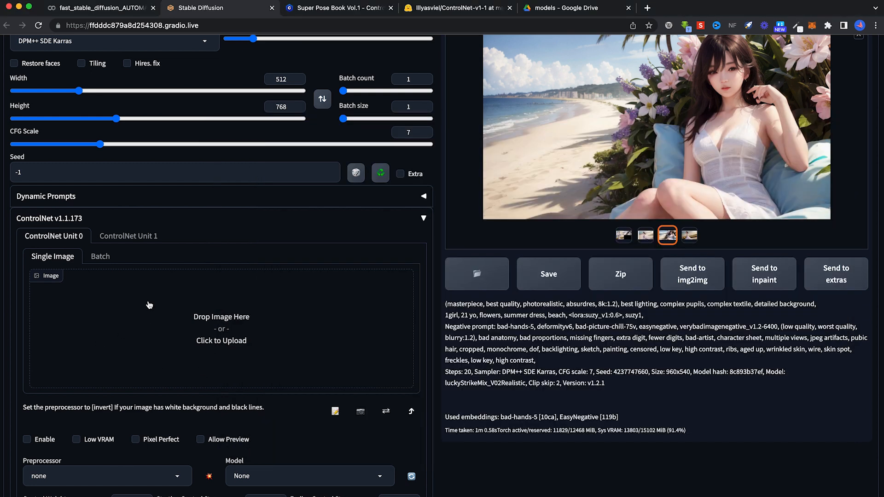
- Place the OpenPose stick-figure image in ControlNet Unit 0's Single Image box
scroll(down, 3)
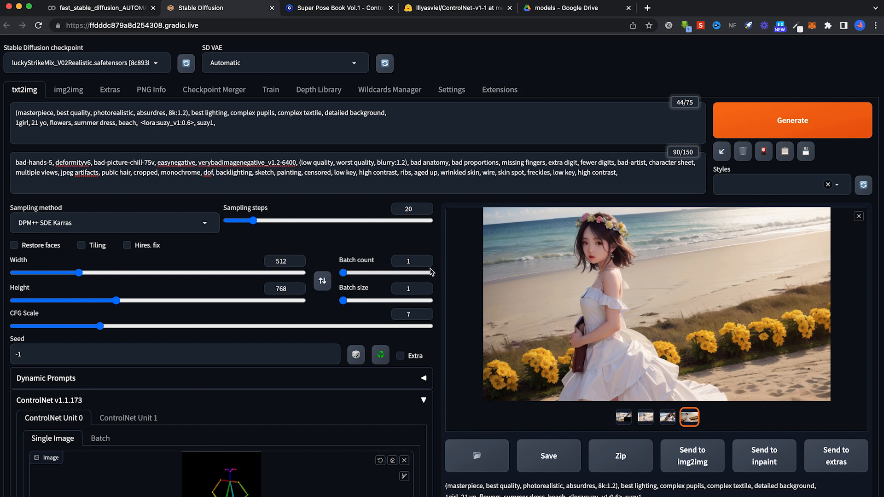
scroll(down, 3)
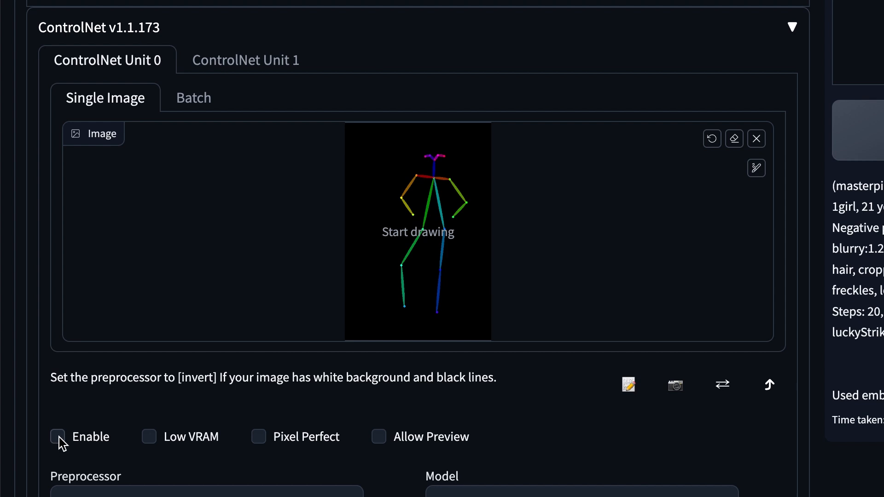
- Enable Unit 0 with model control_v11p_sd15_openpose [cab727d4] and start generating
click(57, 436)
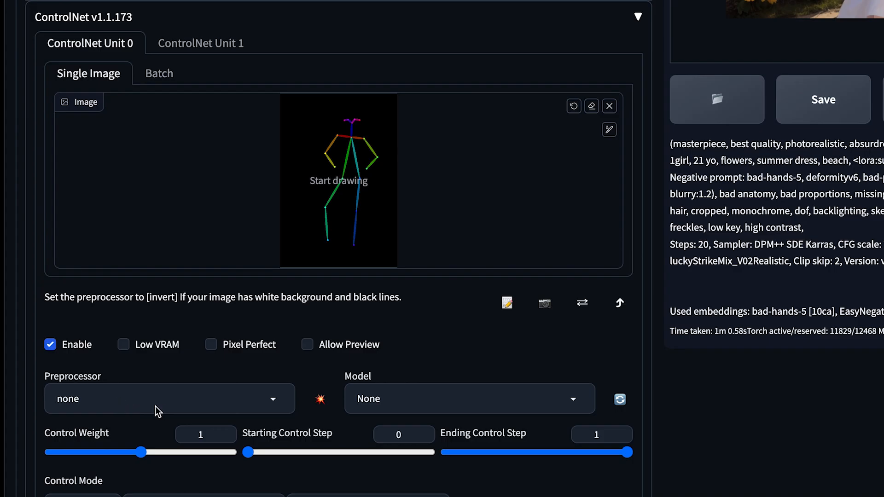
click(468, 399)
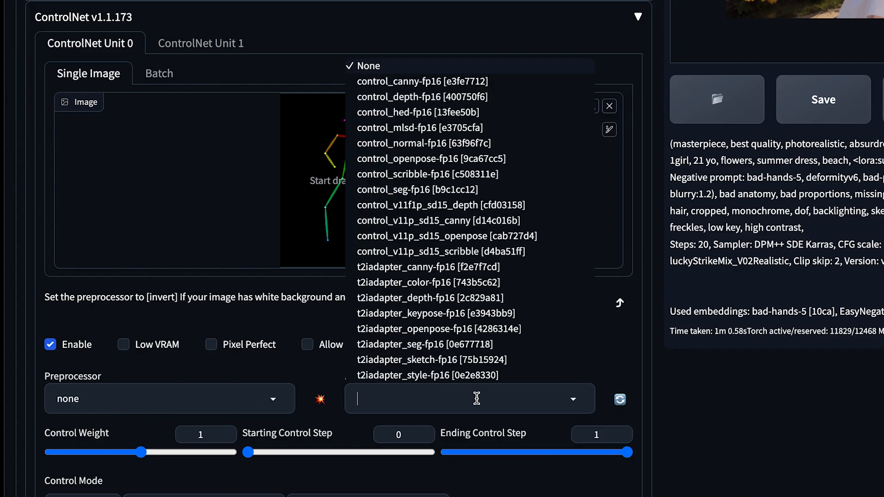
mouse_move(468, 400)
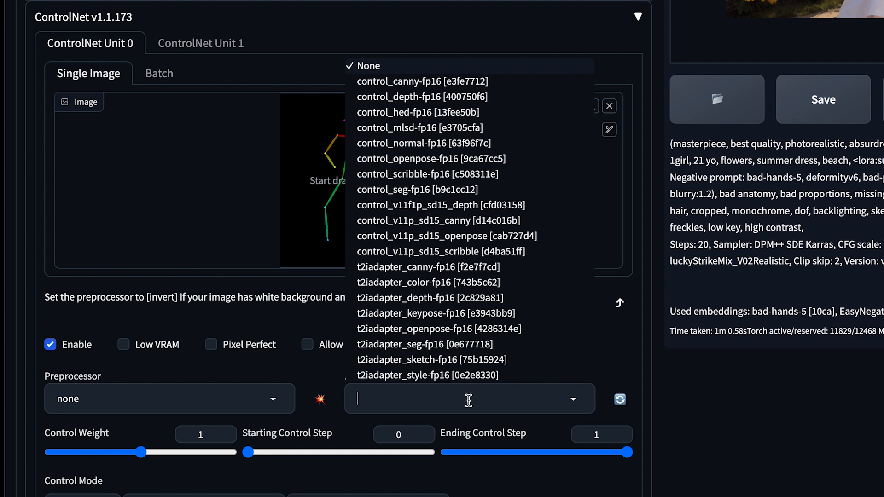
mouse_move(395, 236)
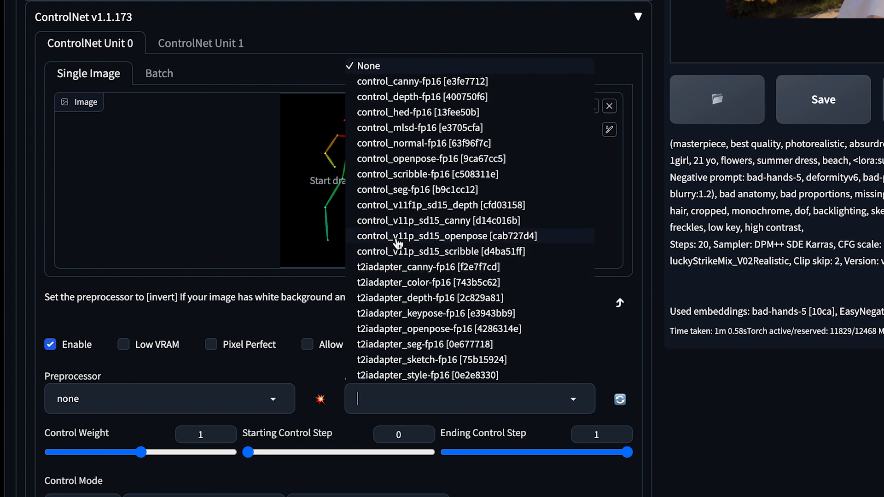
mouse_move(428, 244)
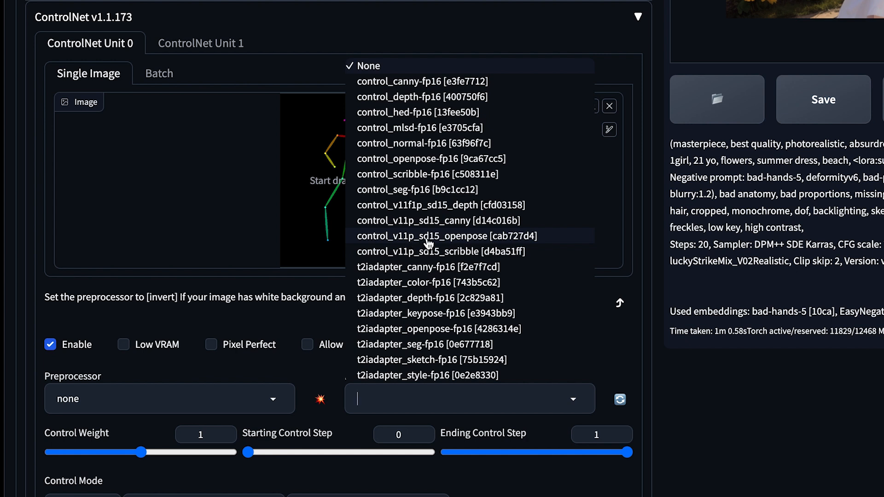
click(447, 236)
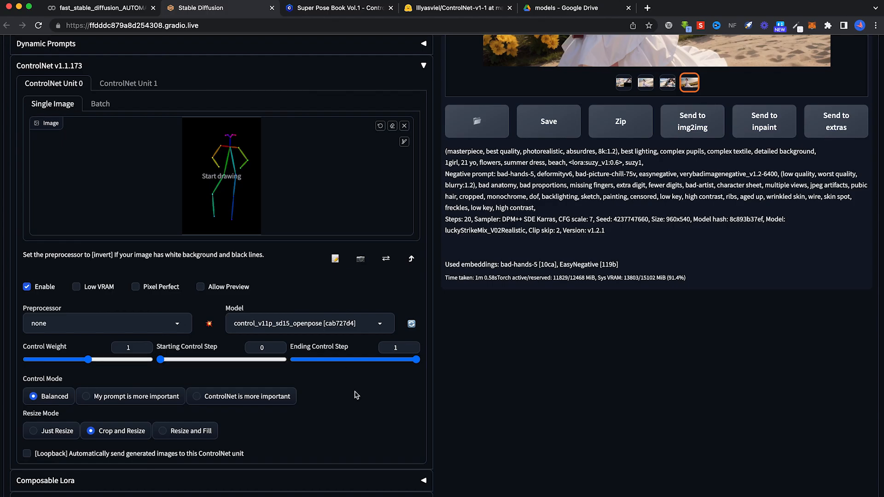
mouse_move(510, 427)
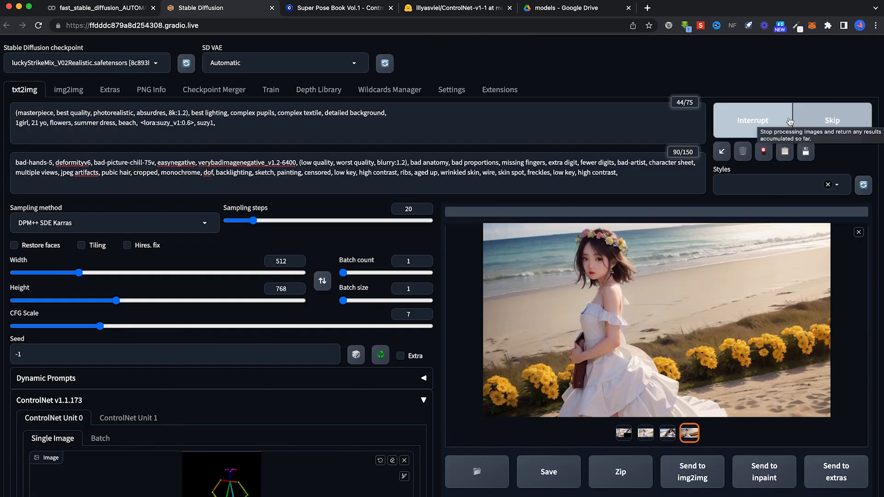
- Confirm in the Colab log that control_v11p_sd15_openpose is loading
click(99, 7)
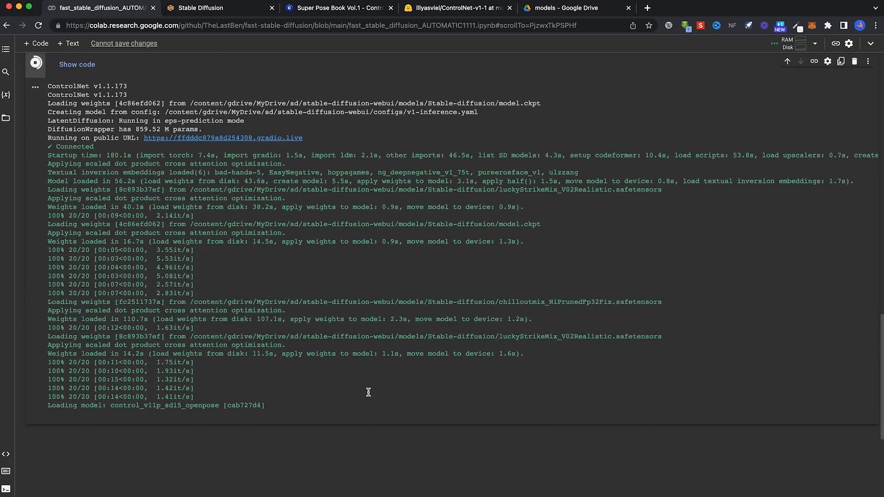
scroll(up, 3)
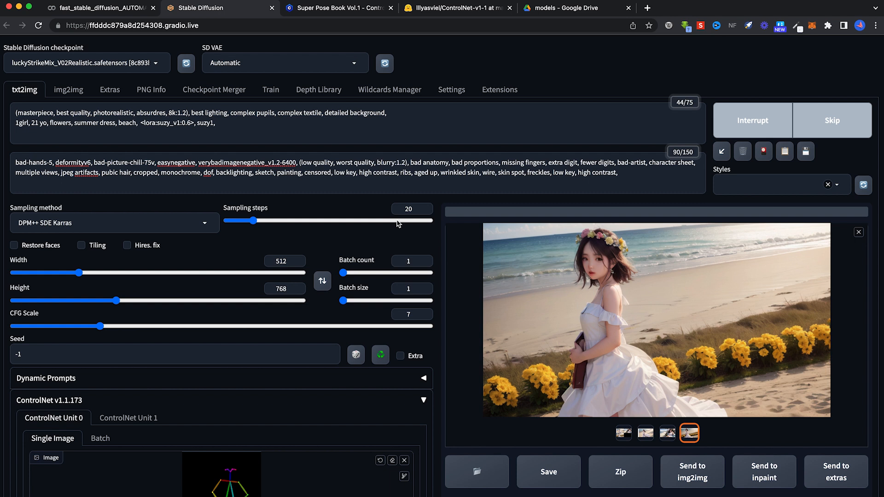
mouse_move(495, 297)
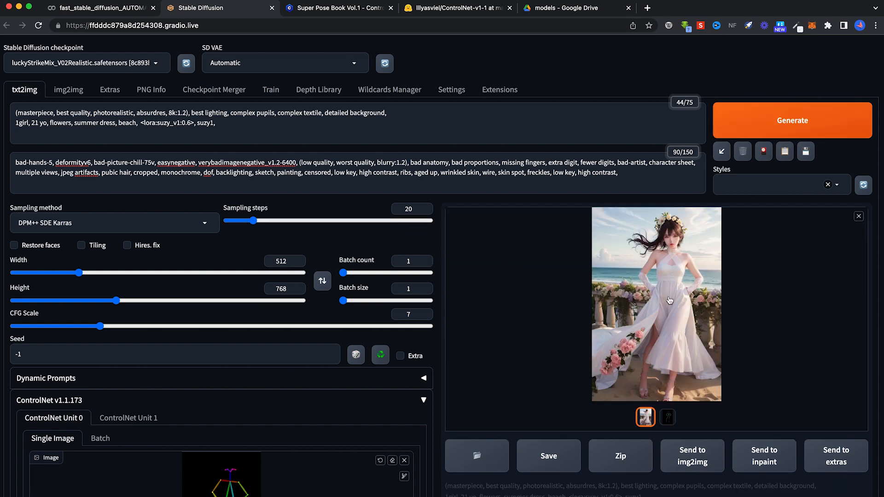
click(667, 417)
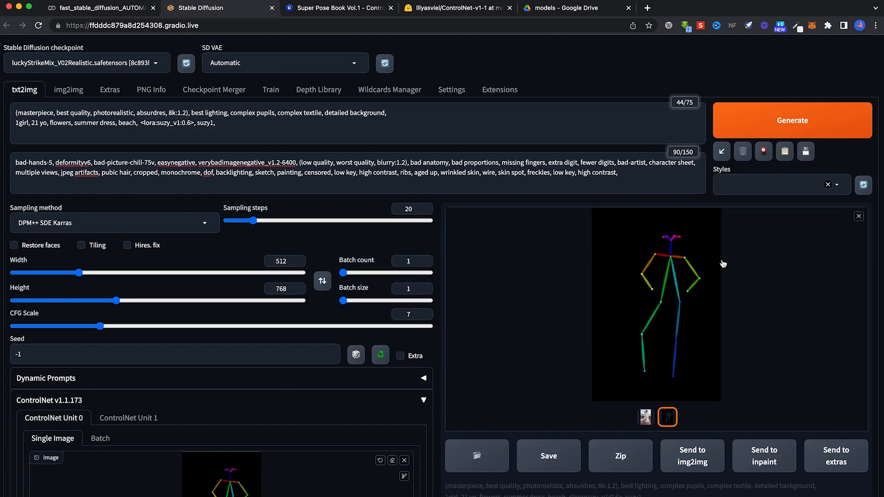
click(644, 418)
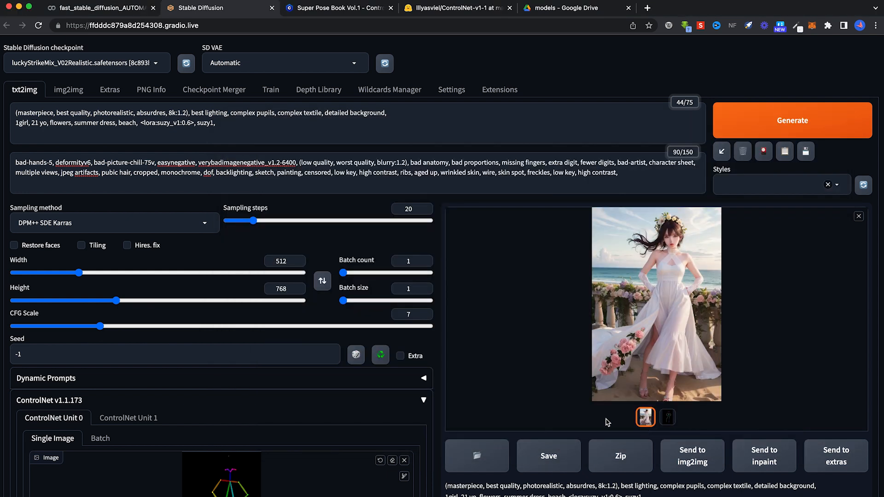
scroll(down, 3)
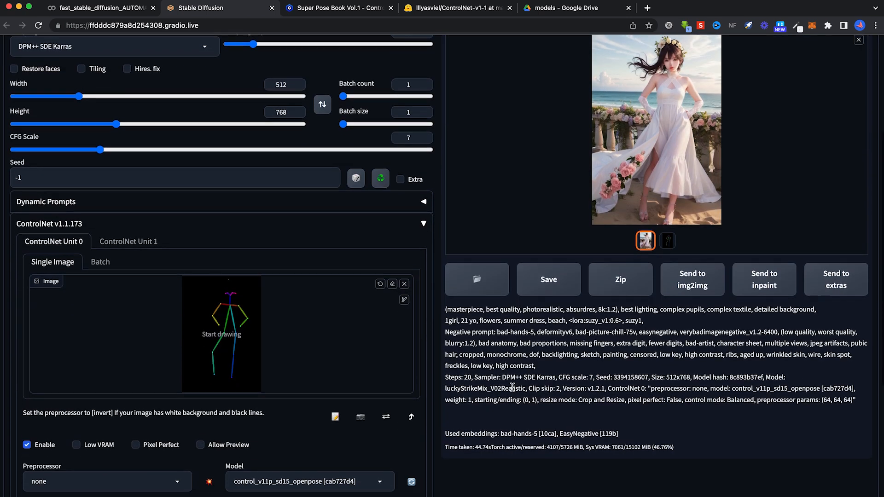
scroll(down, 3)
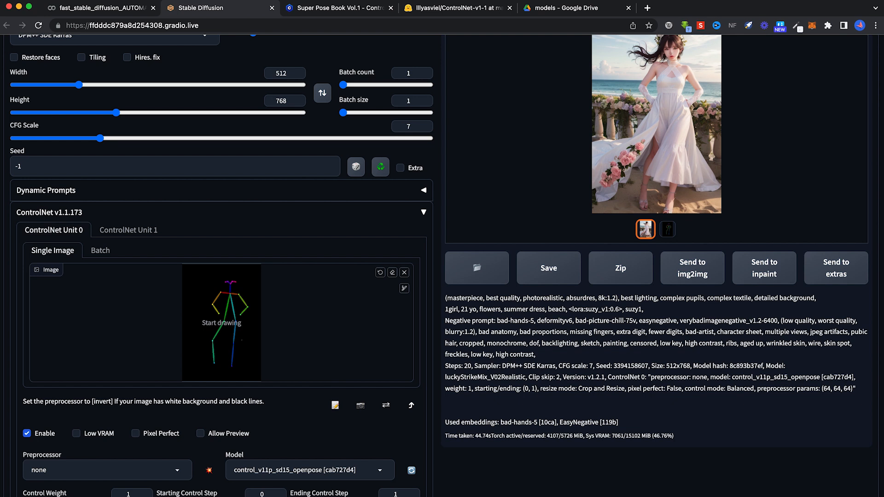
mouse_move(216, 259)
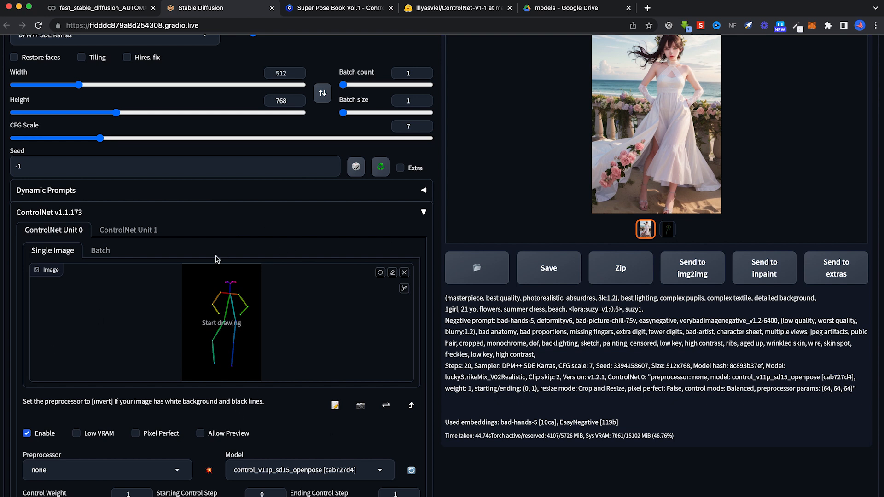
scroll(up, 3)
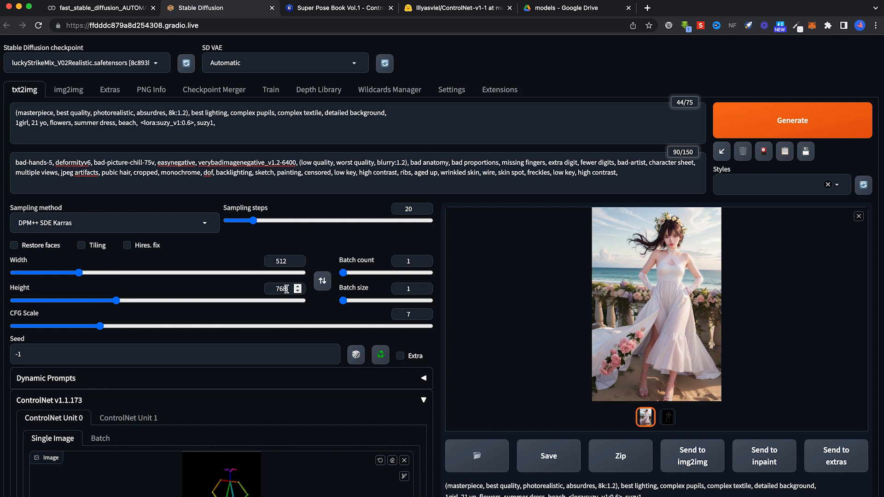
- Enter width 960 and height 540 in the output size fields
click(323, 281)
text(540)
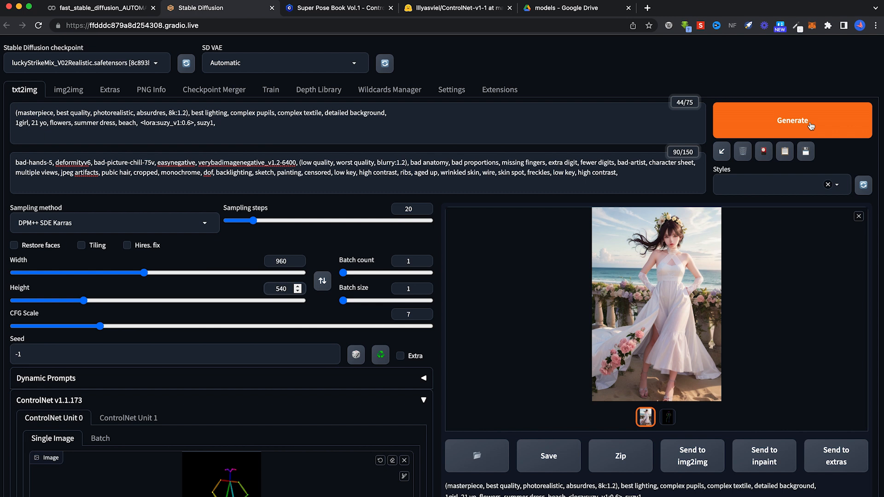
- Generate the 960x540 landscape beach image and review its openpose generation info
scroll(down, 3)
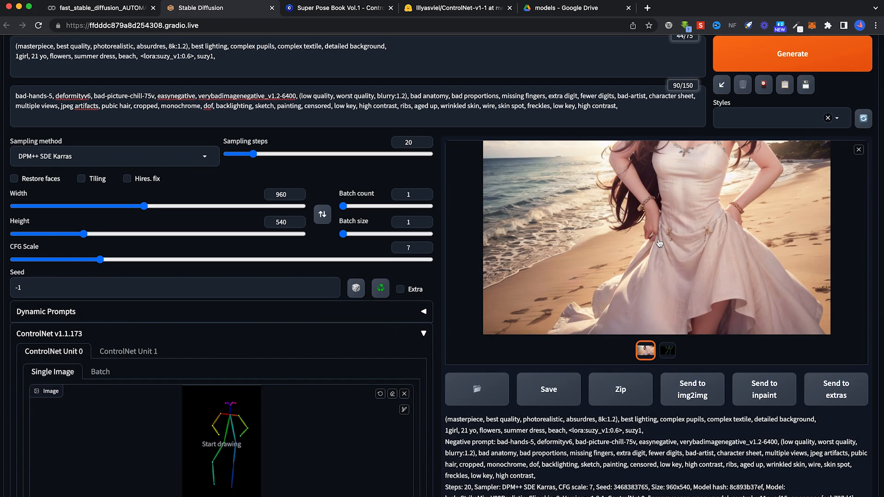
mouse_move(648, 236)
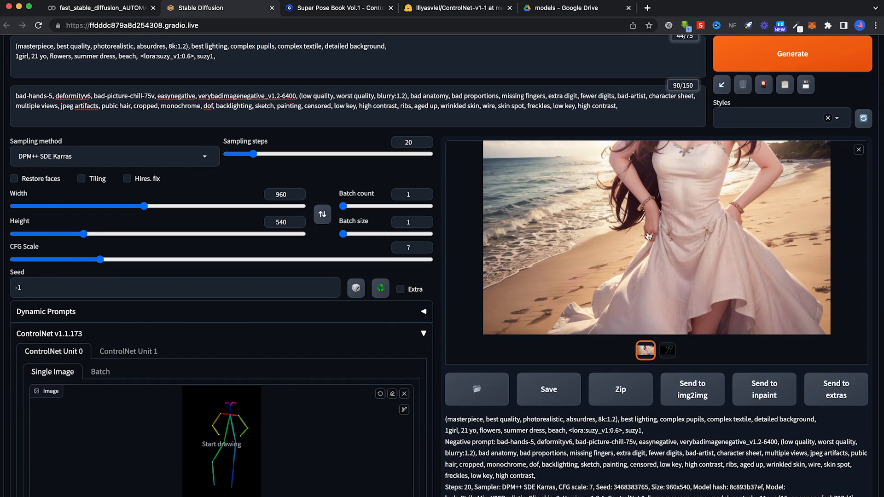
scroll(down, 3)
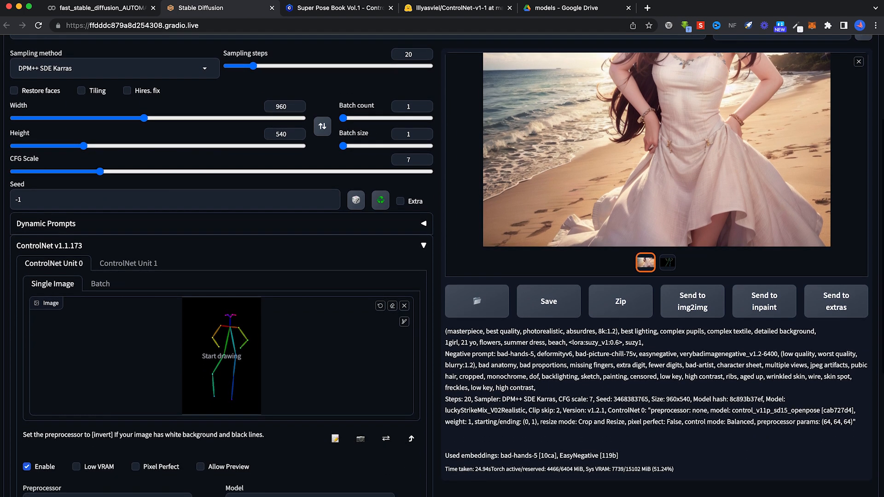
mouse_move(768, 108)
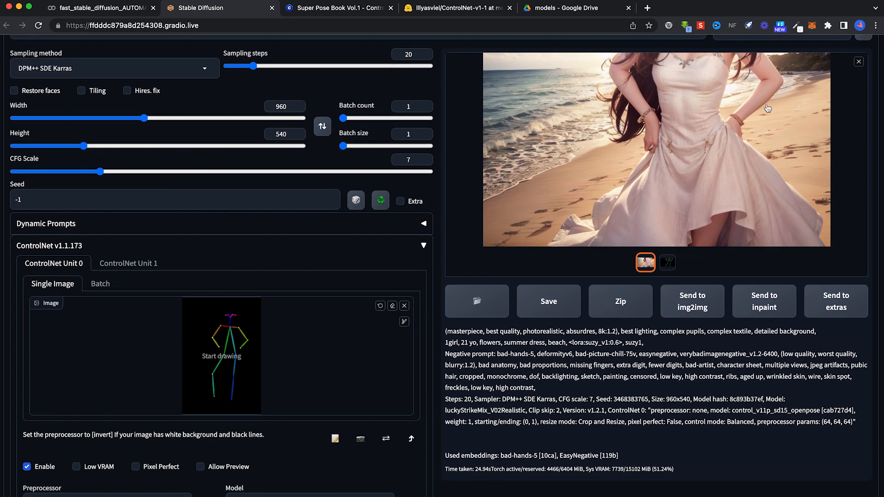
scroll(up, 3)
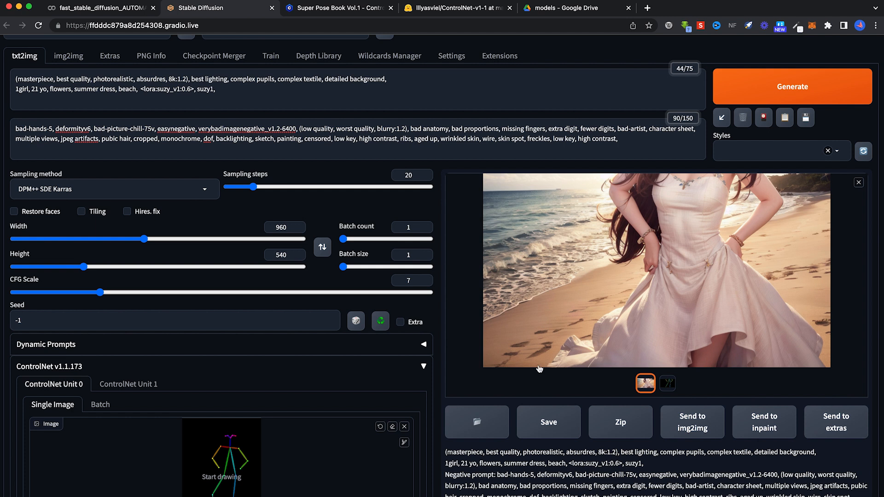
mouse_move(808, 366)
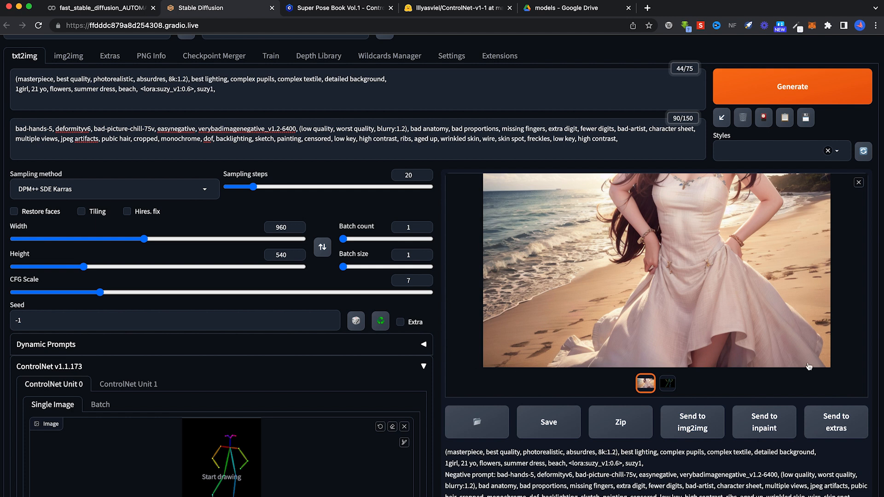